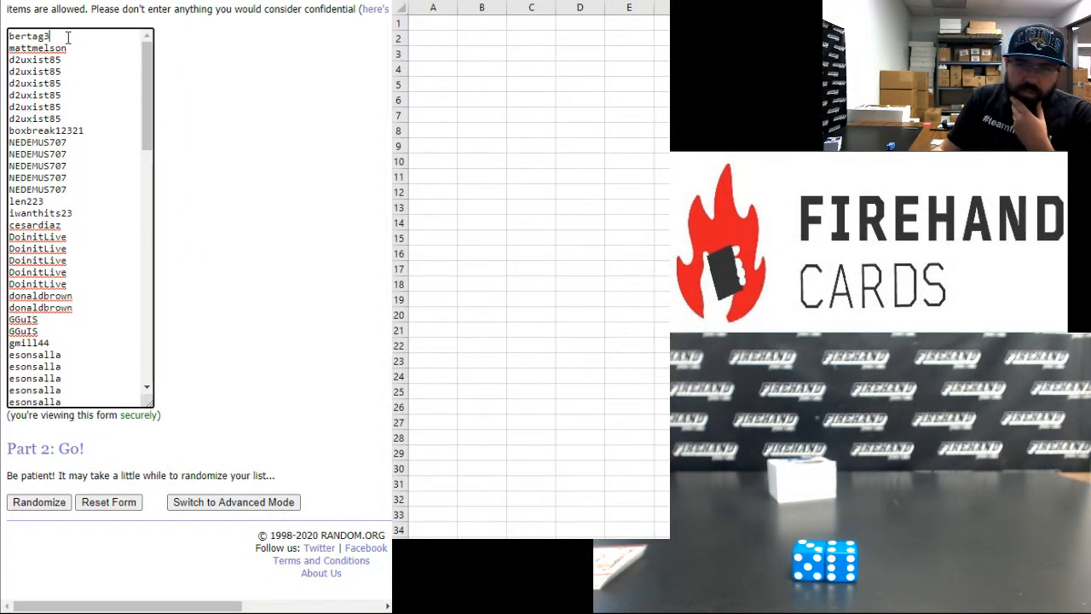
pyautogui.moveTo(174, 128)
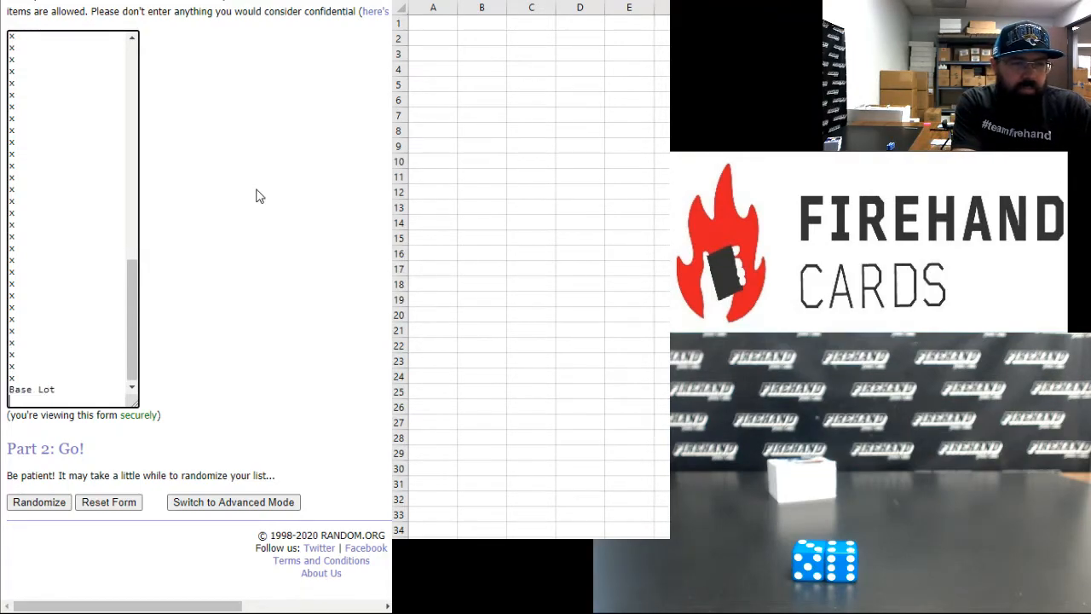
# - Add player names Zylan C, Jalen McDa, DeAndre Hunter, Bitadze, Arman and Luke May after Base Lot
pyautogui.write('Zylan Cheatham')
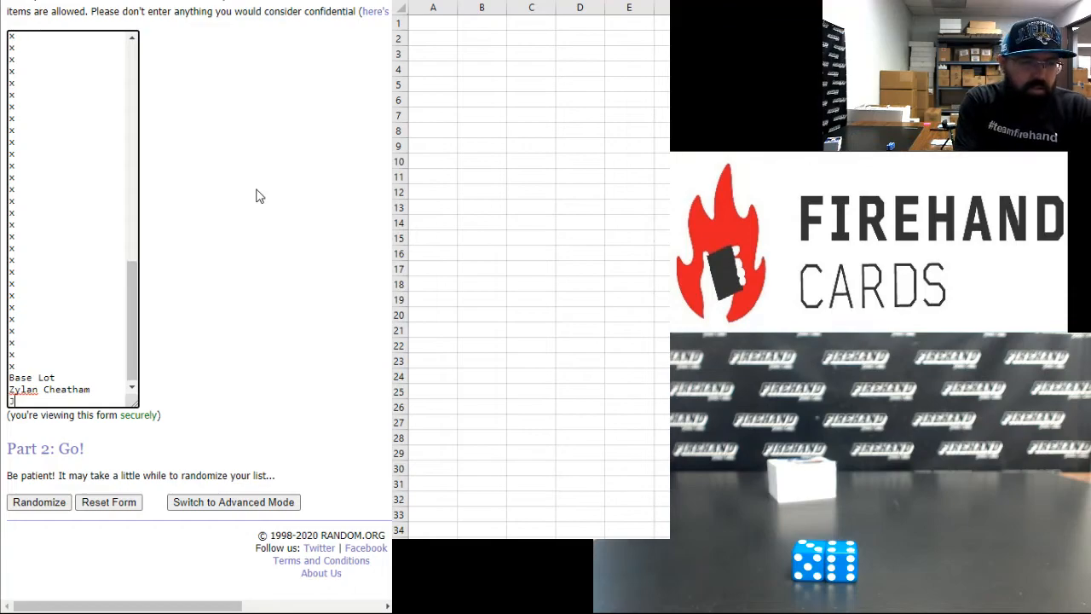
pyautogui.write('Jalen McDaniels')
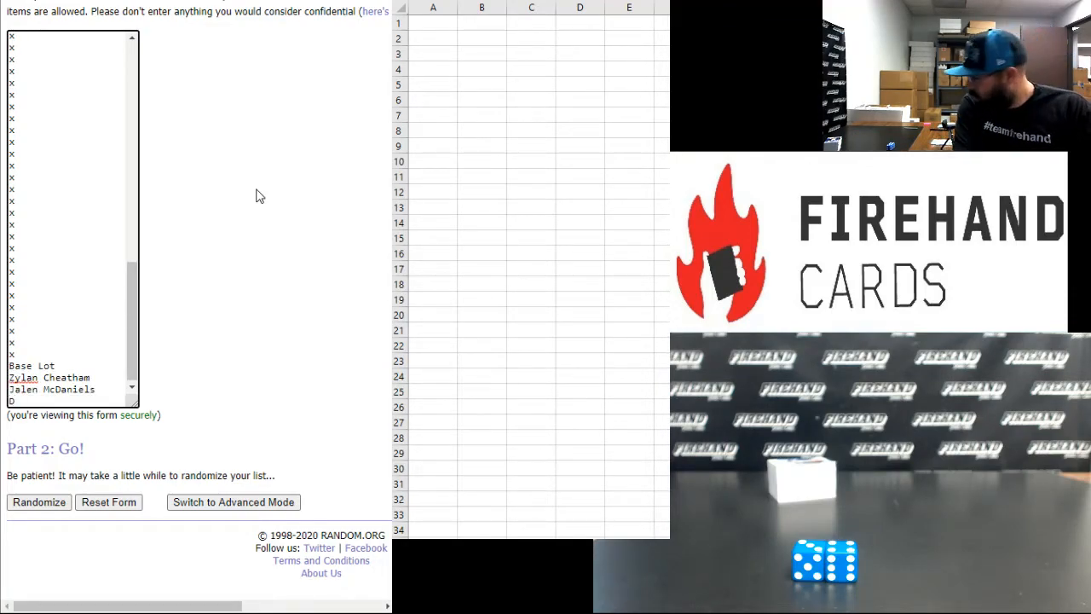
pyautogui.write('DeAndre H')
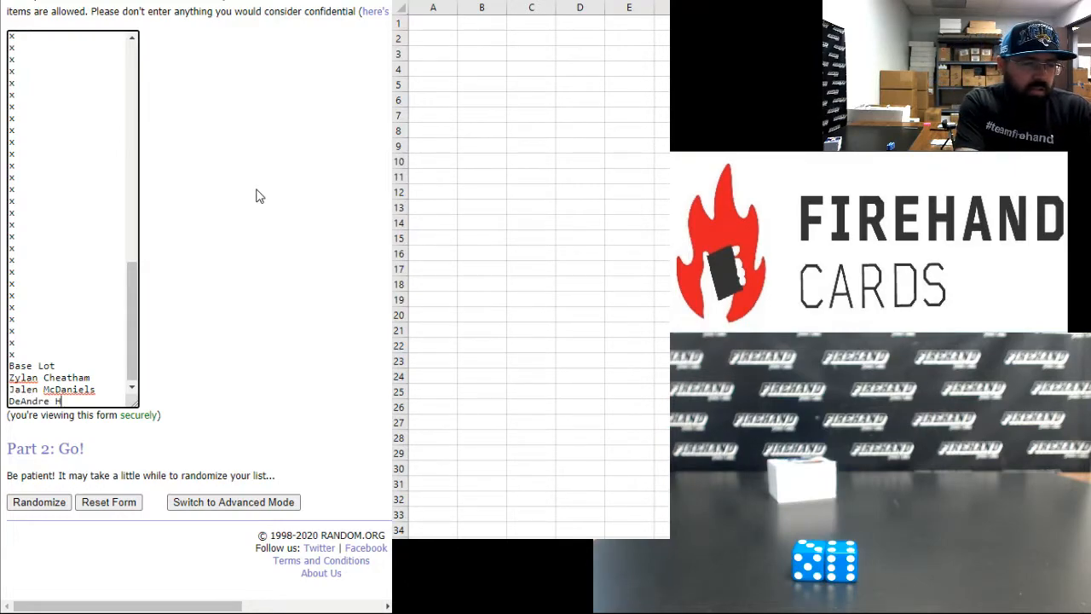
pyautogui.write('unter')
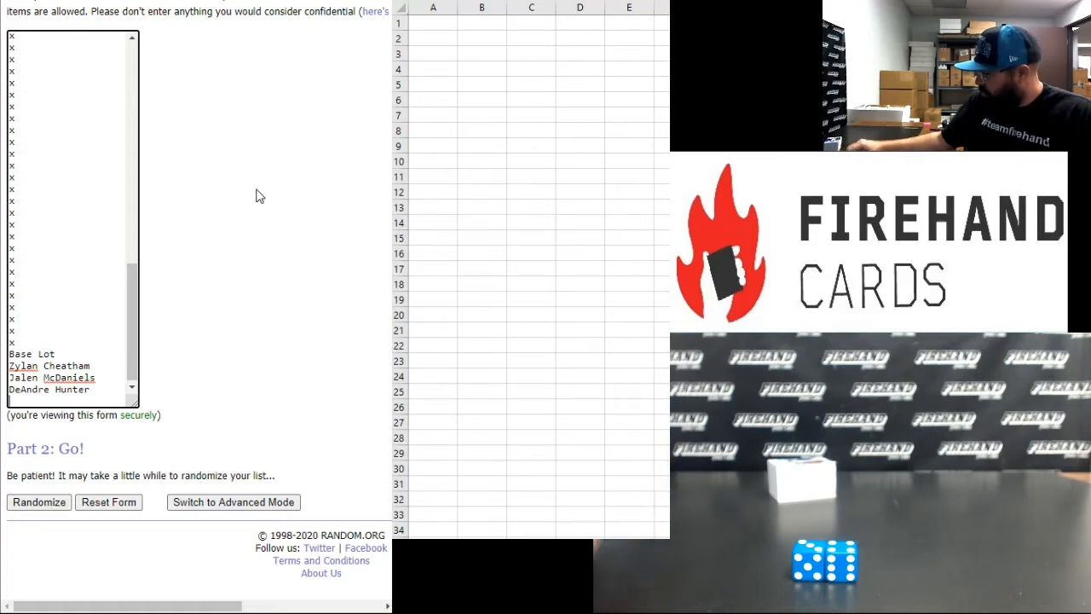
pyautogui.write('Jordan Poole')
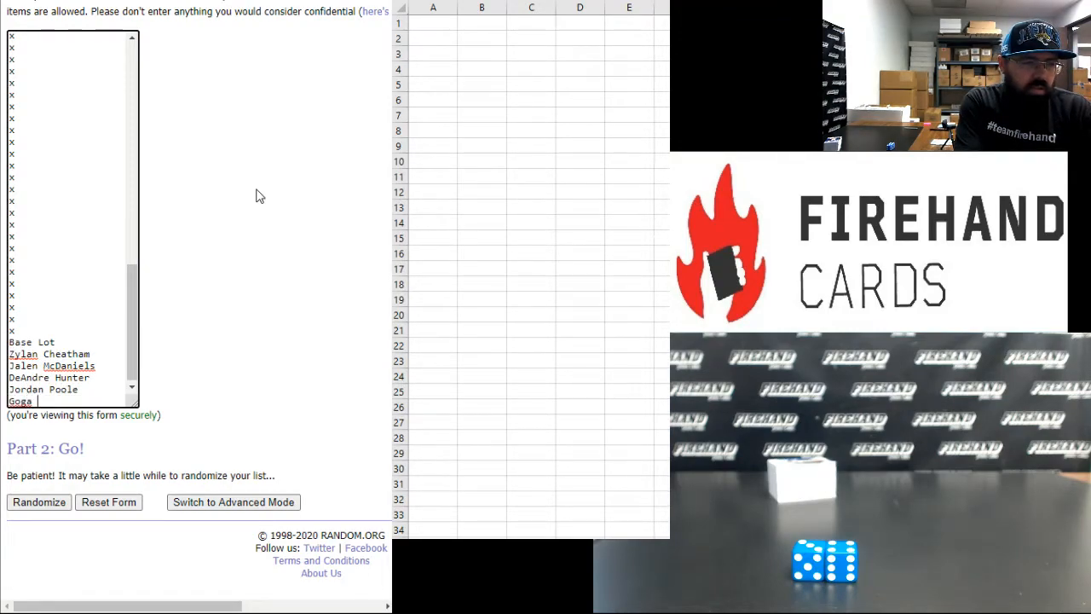
pyautogui.write('Bitad')
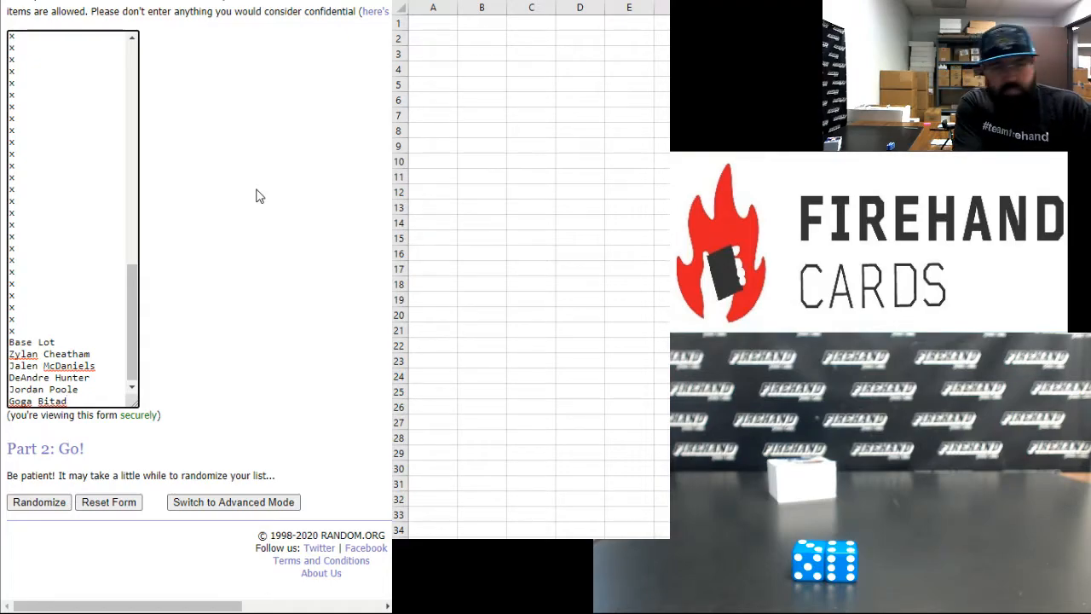
pyautogui.write('Aric Hol')
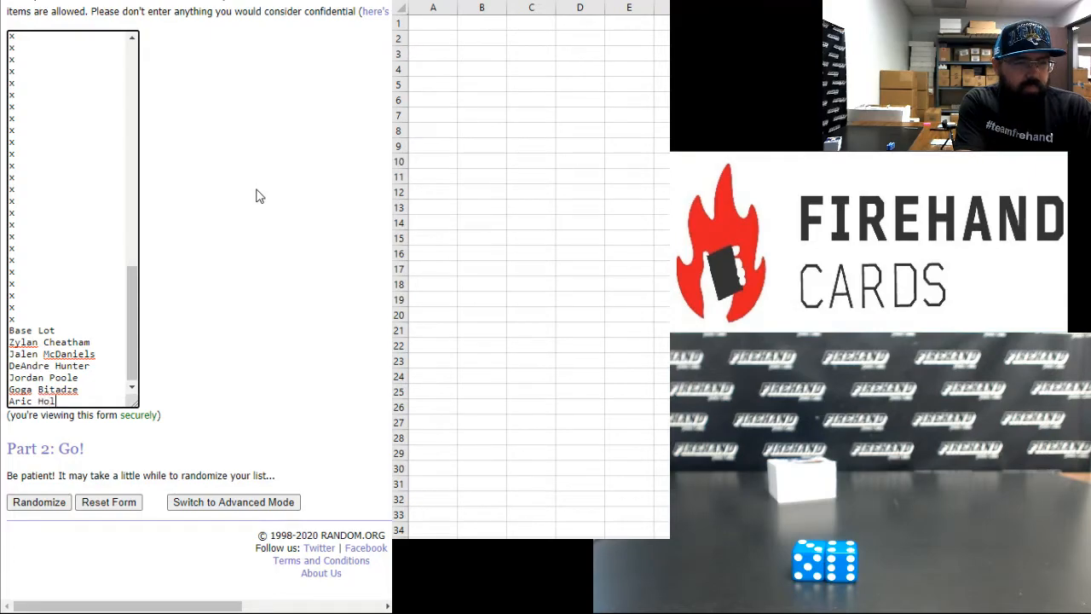
pyautogui.write('man')
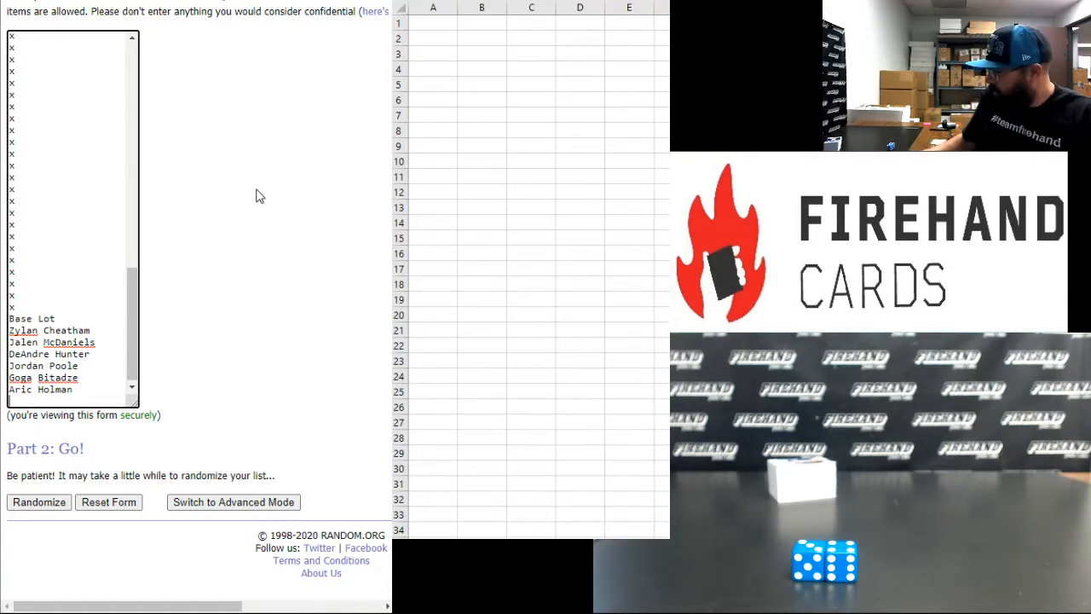
pyautogui.write('Luke May')
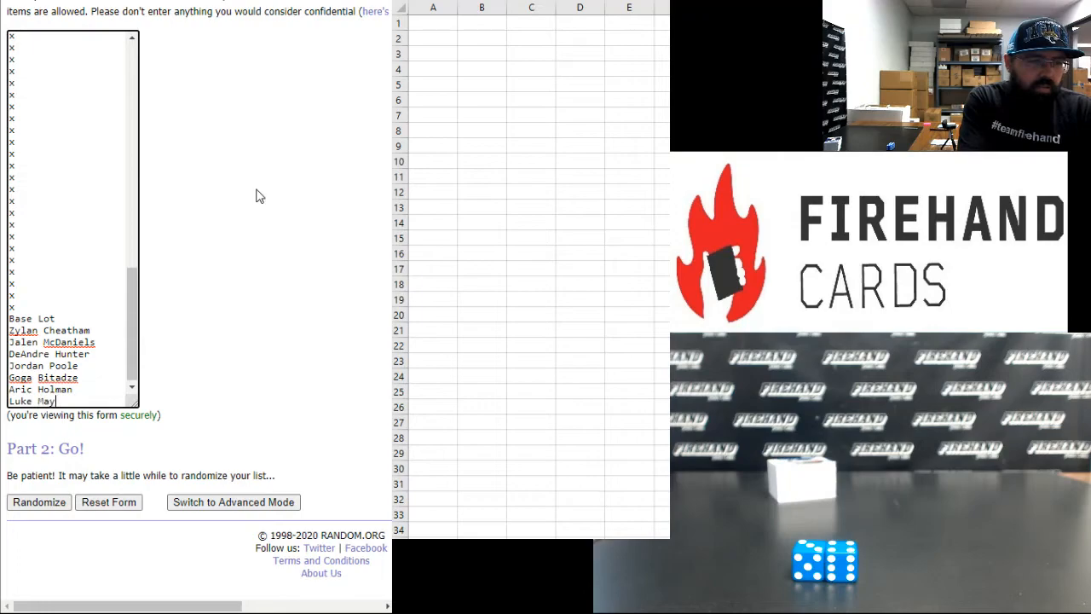
# - Append three repeated NT #24 spots to the hit list
pyautogui.write('NT #24')
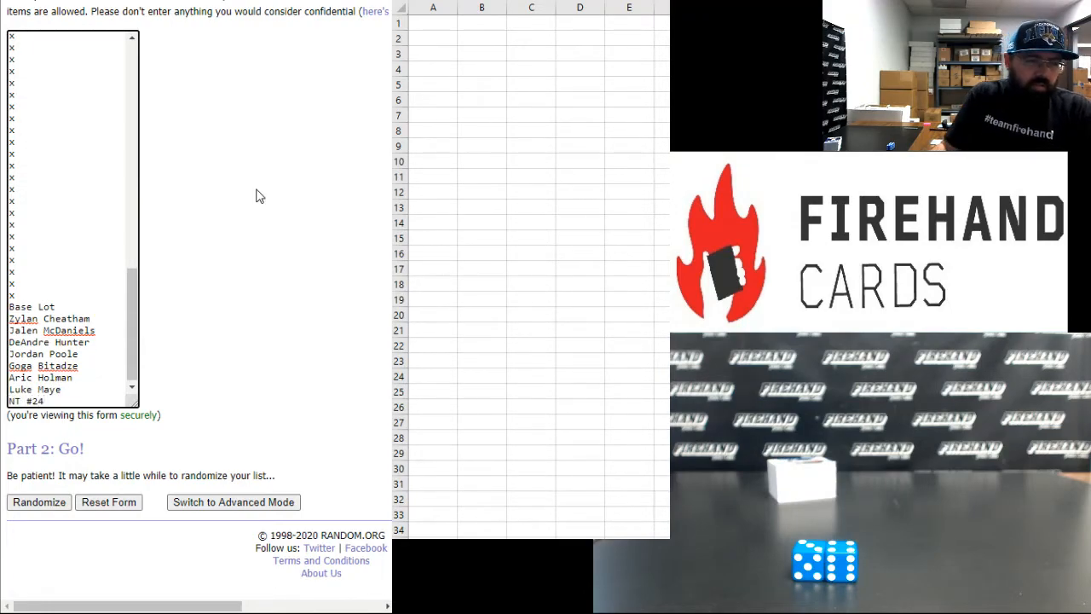
pyautogui.doubleClick(26, 400)
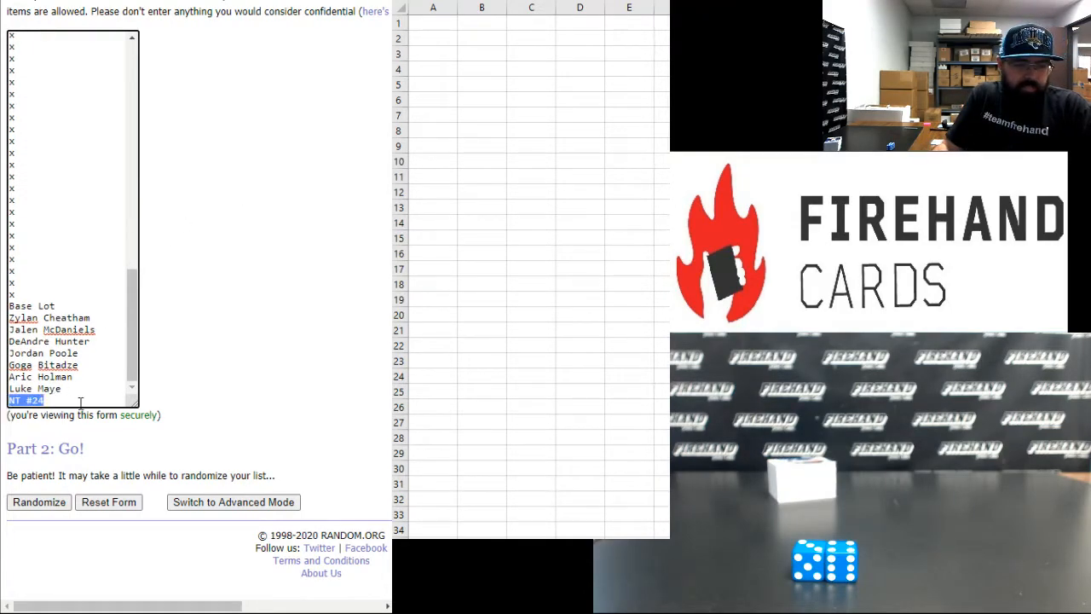
pyautogui.write('NT #24')
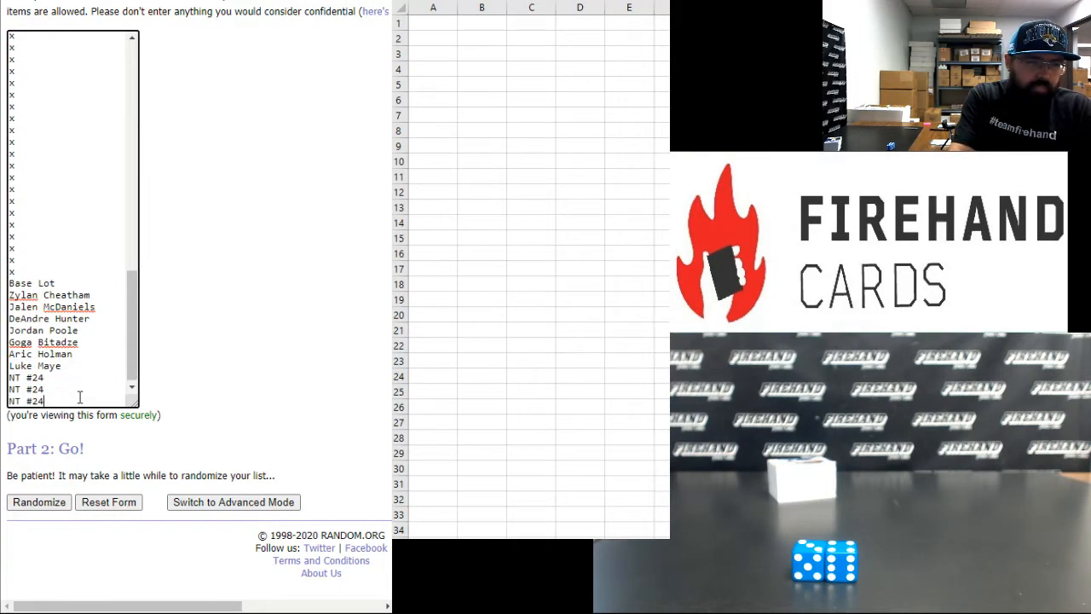
pyautogui.scroll(-3)
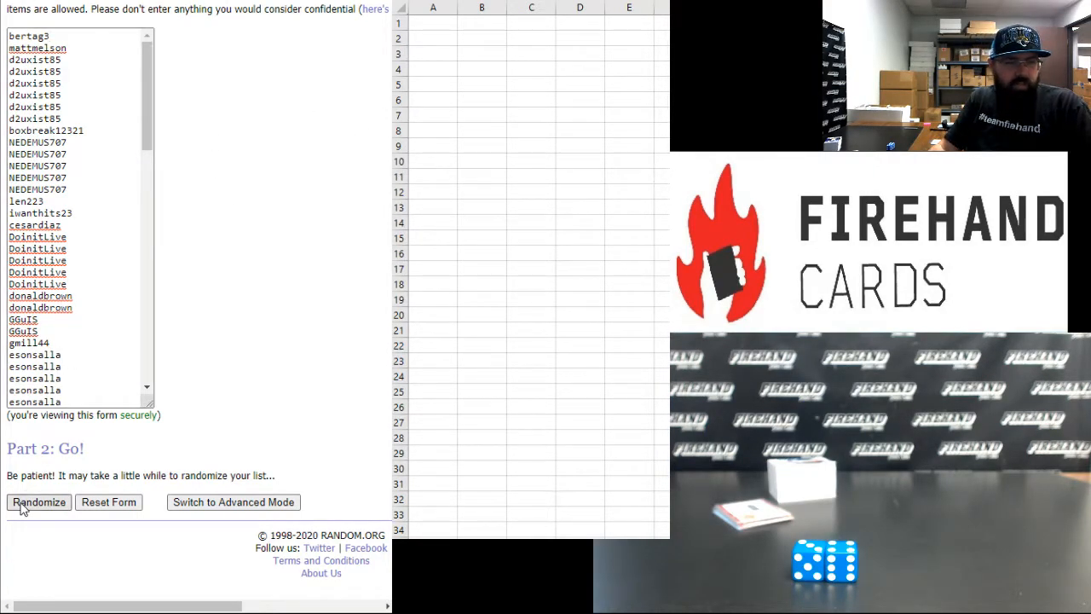
# - Randomize the 100-name participant list, reshuffle it several times, then scroll through the results
pyautogui.click(39, 501)
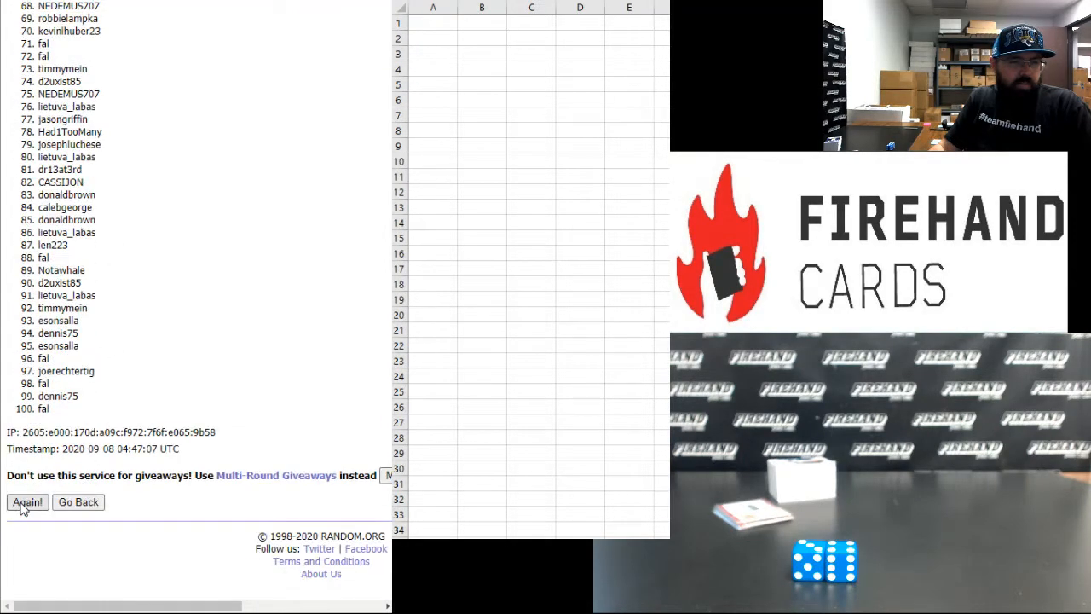
pyautogui.click(27, 501)
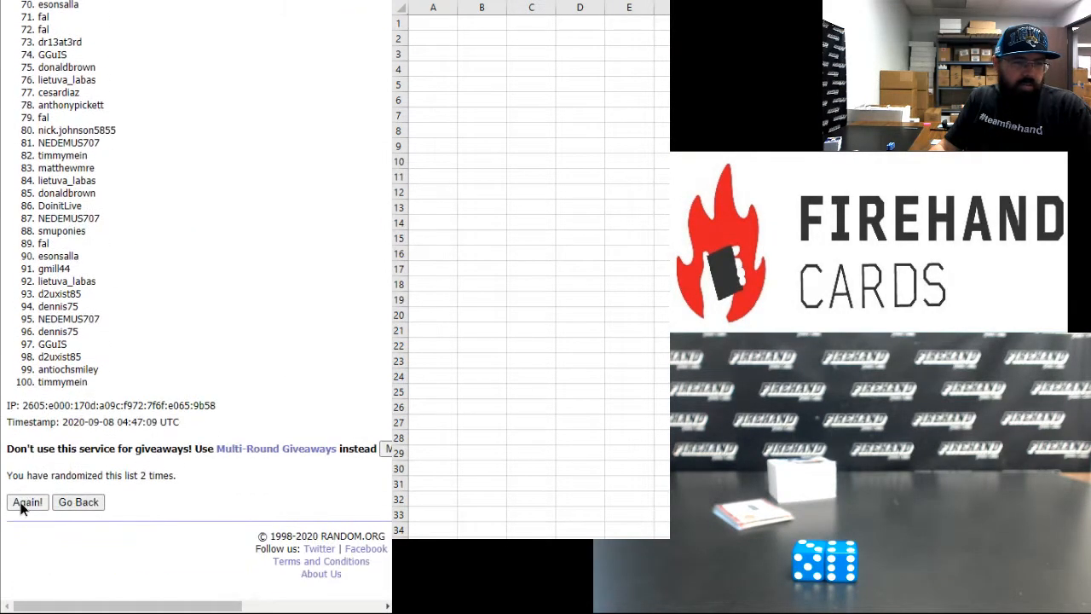
pyautogui.click(26, 501)
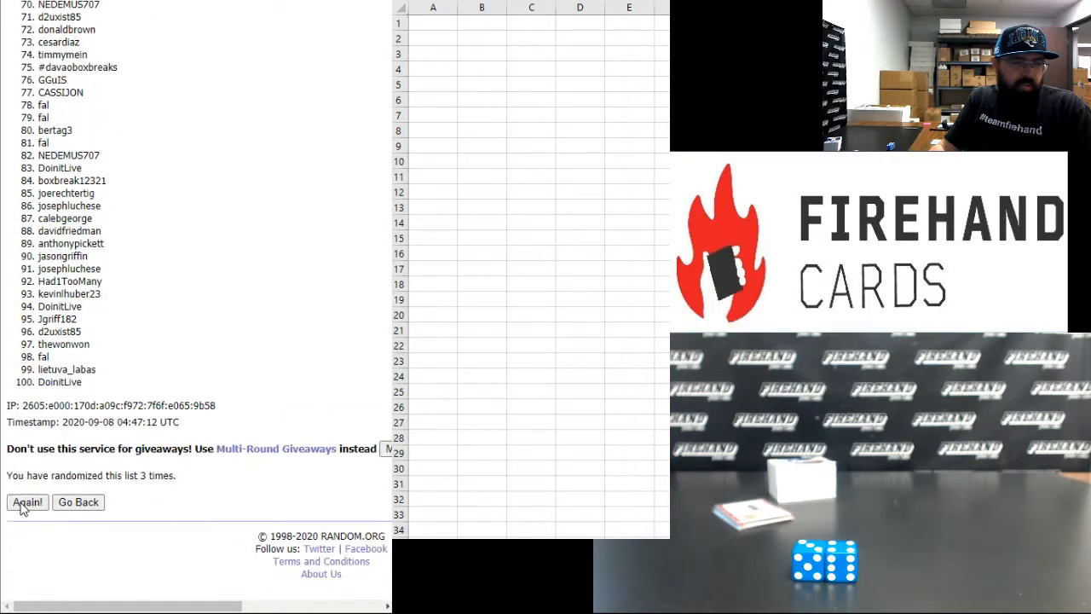
pyautogui.click(26, 501)
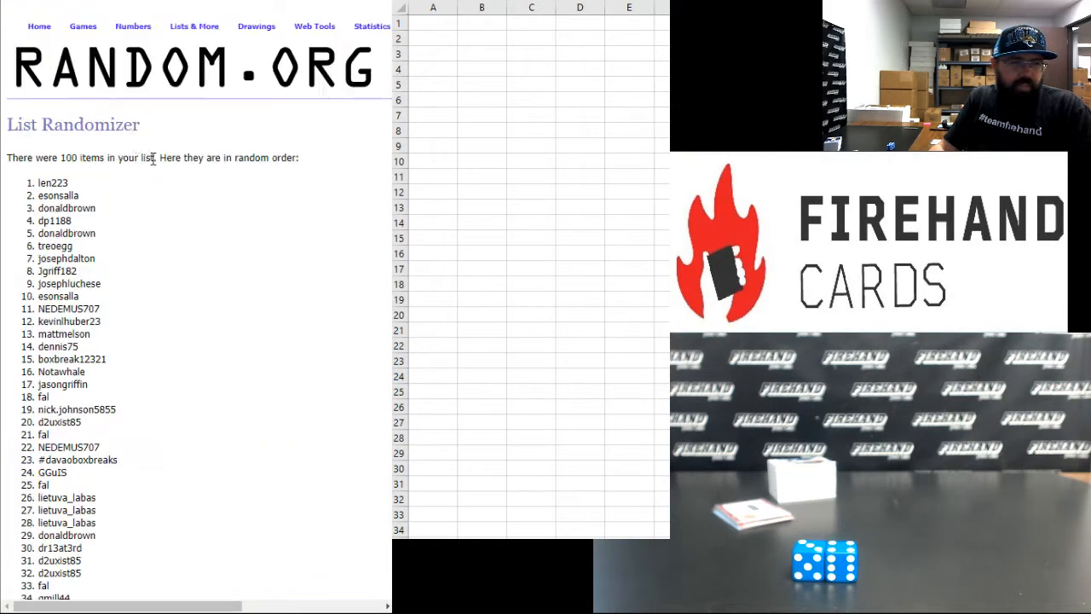
pyautogui.scroll(-3)
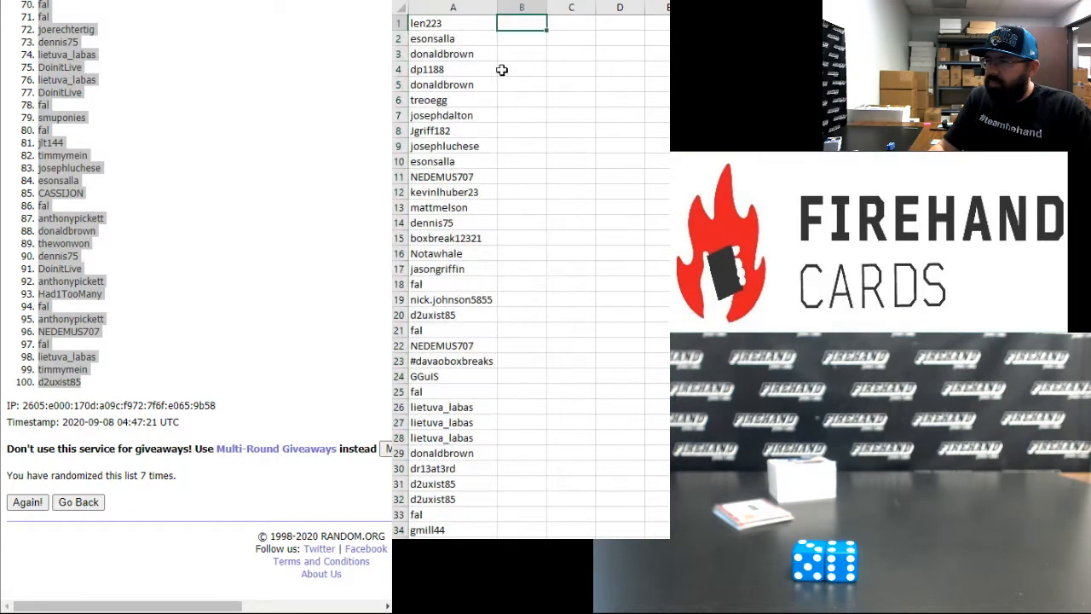
# - Select cell B1 in Excel to start the hit list column
pyautogui.click(77, 501)
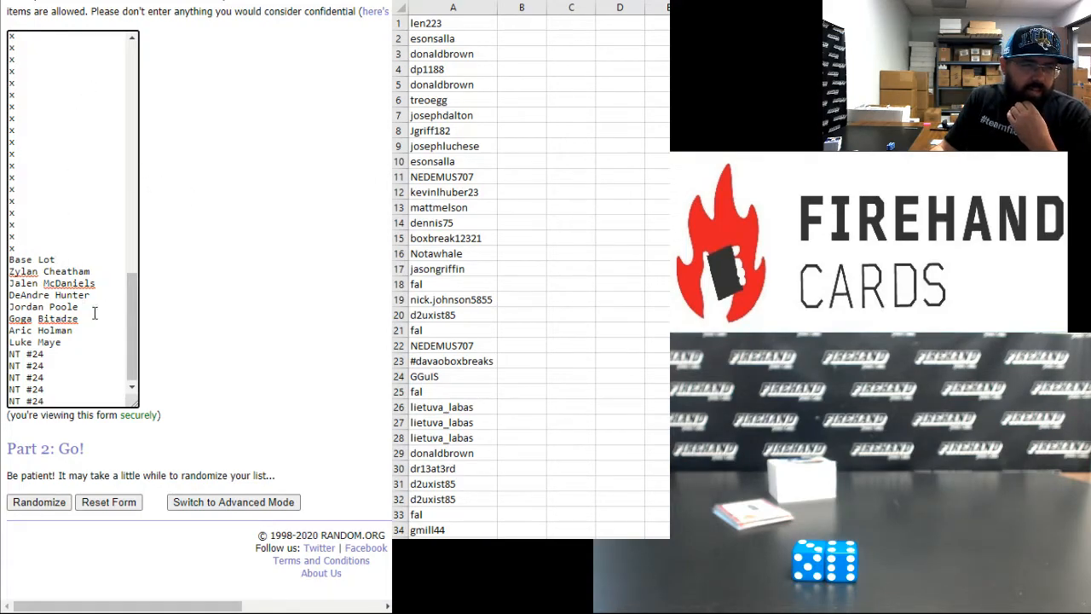
pyautogui.moveTo(99, 295)
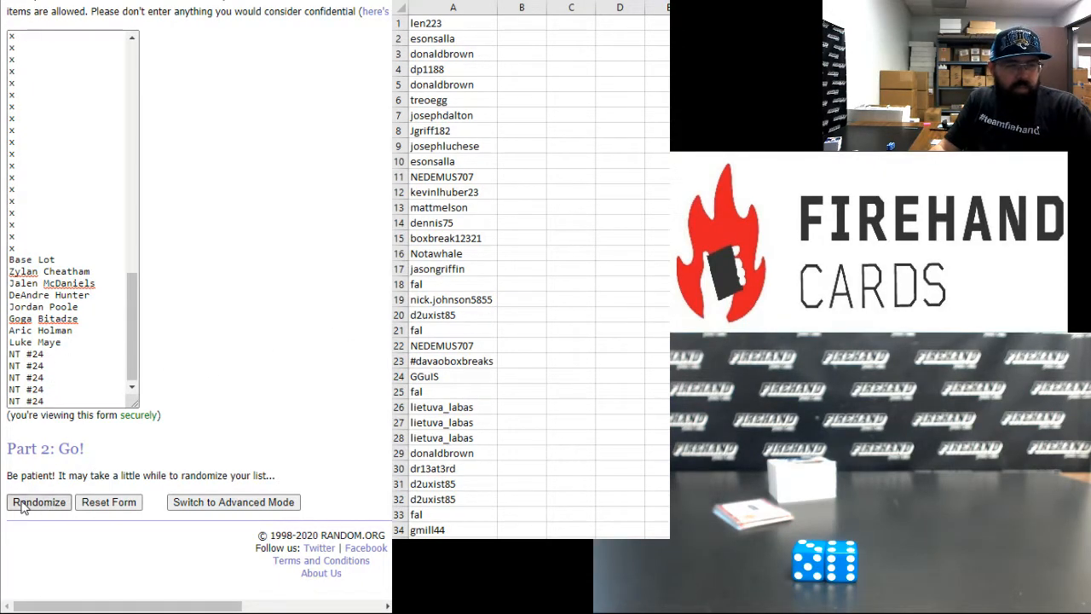
# - Shuffle the 100-item hit list six times and begin selecting the final order
pyautogui.click(39, 502)
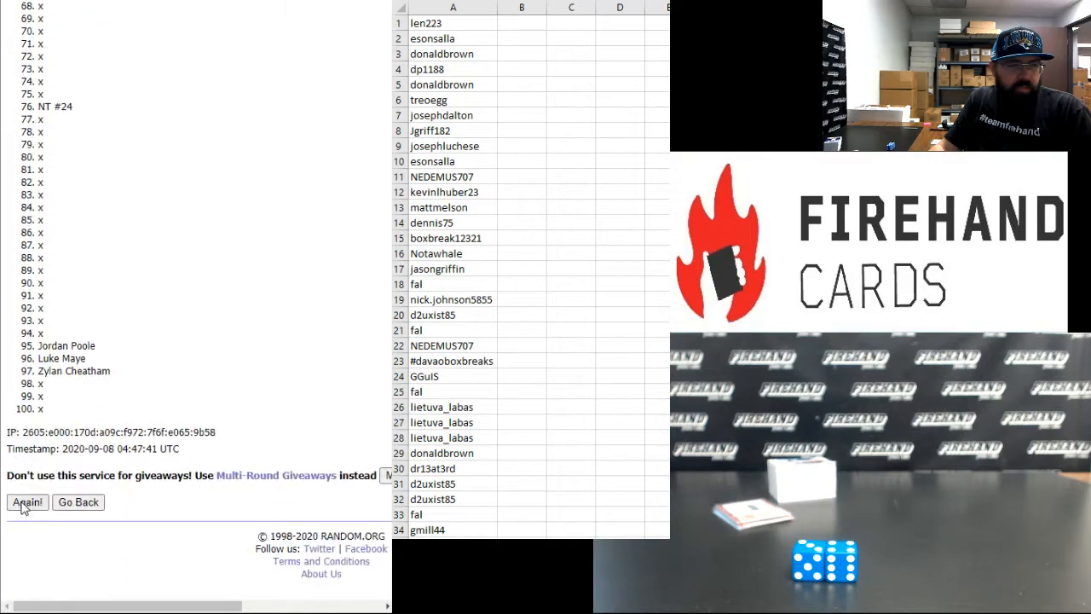
pyautogui.click(26, 501)
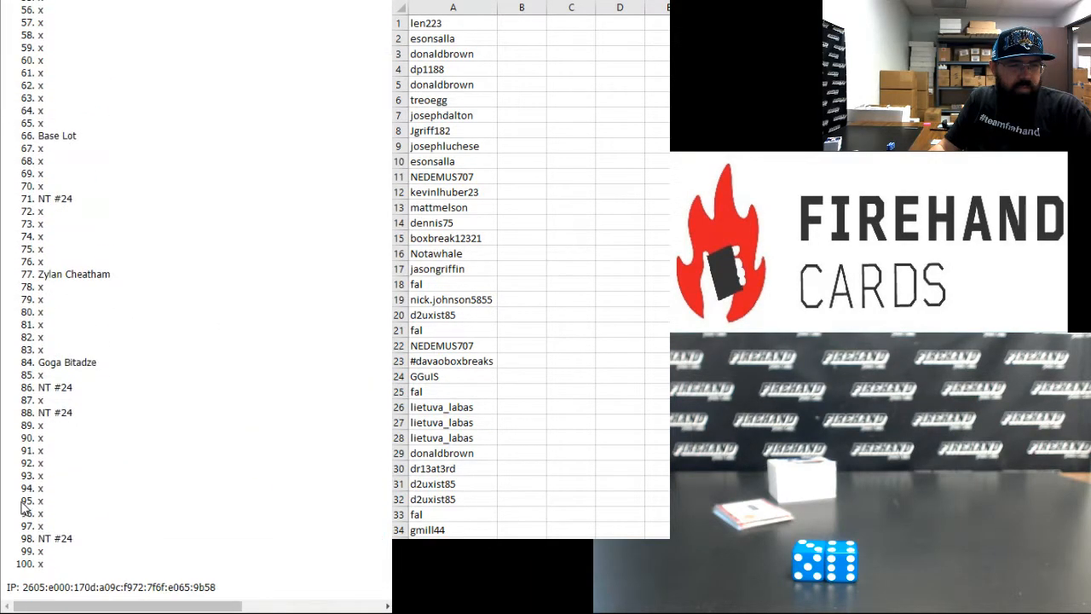
pyautogui.scroll(-3)
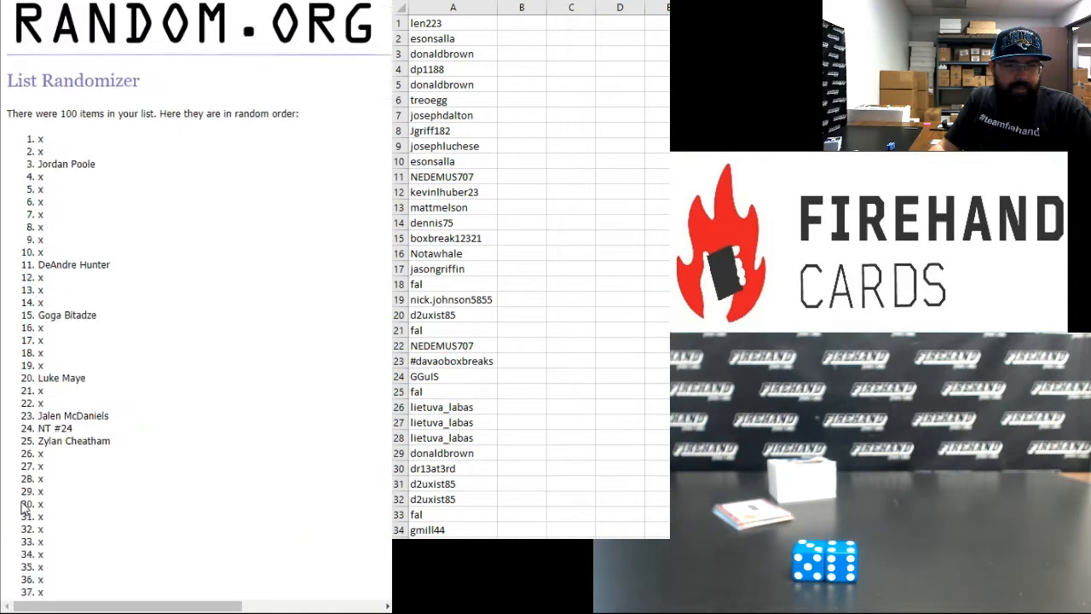
pyautogui.click(26, 501)
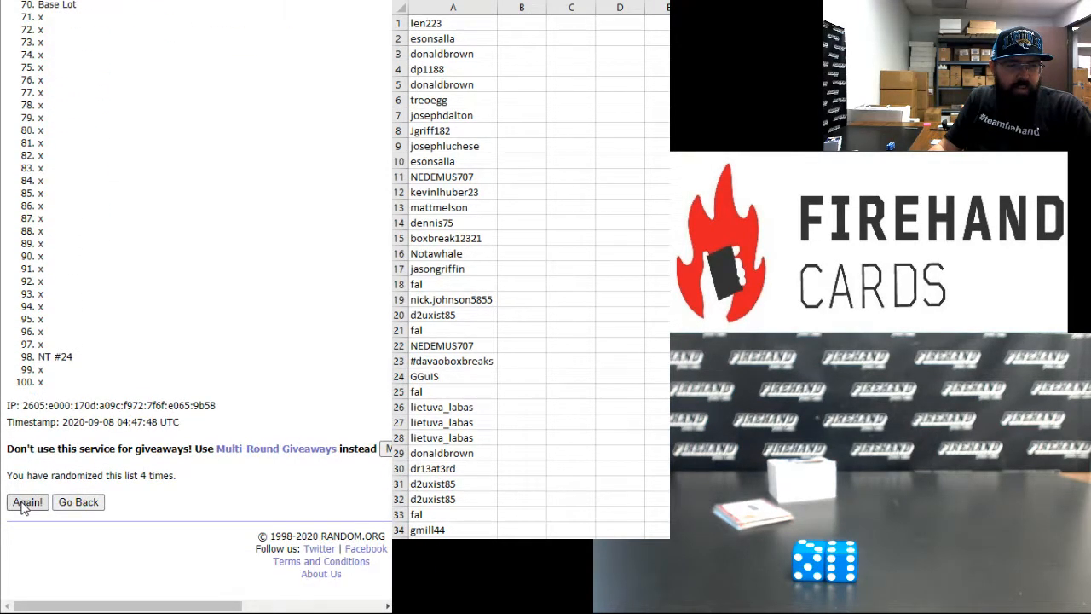
pyautogui.click(26, 501)
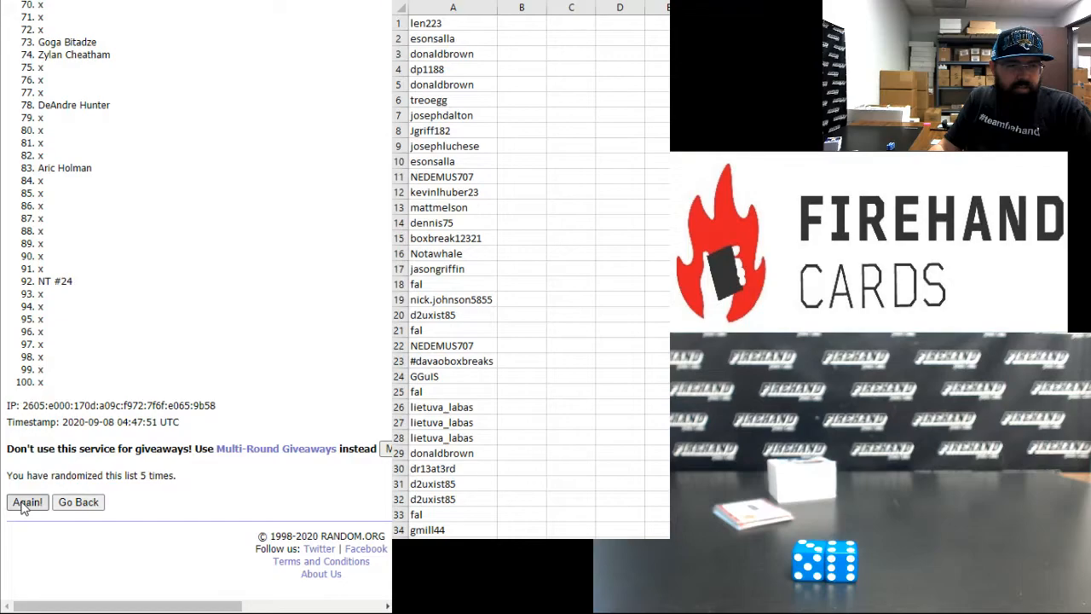
pyautogui.click(27, 502)
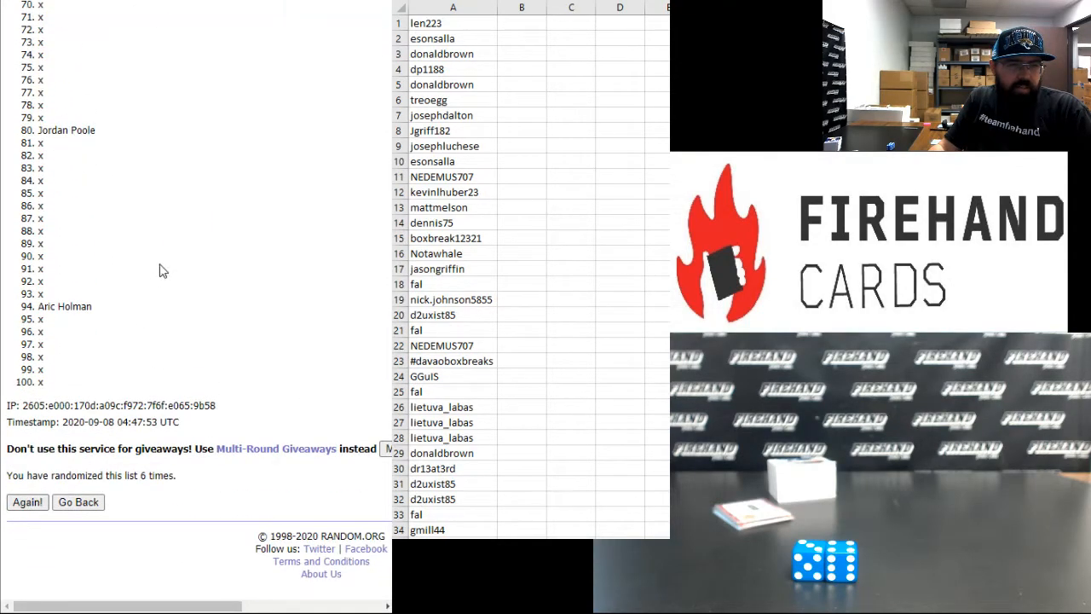
pyautogui.click(26, 501)
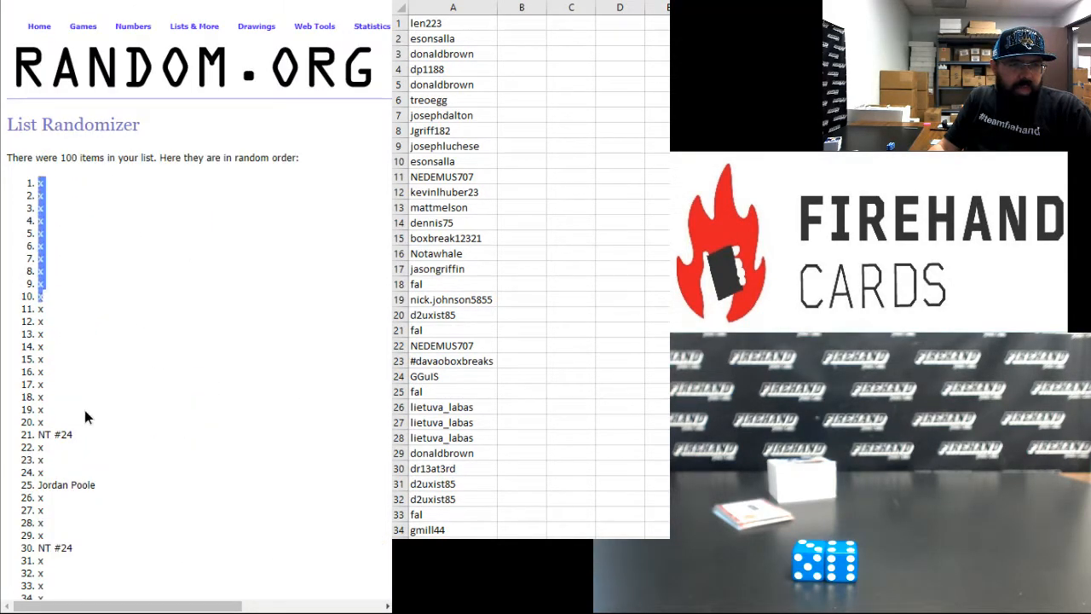
pyautogui.scroll(-3)
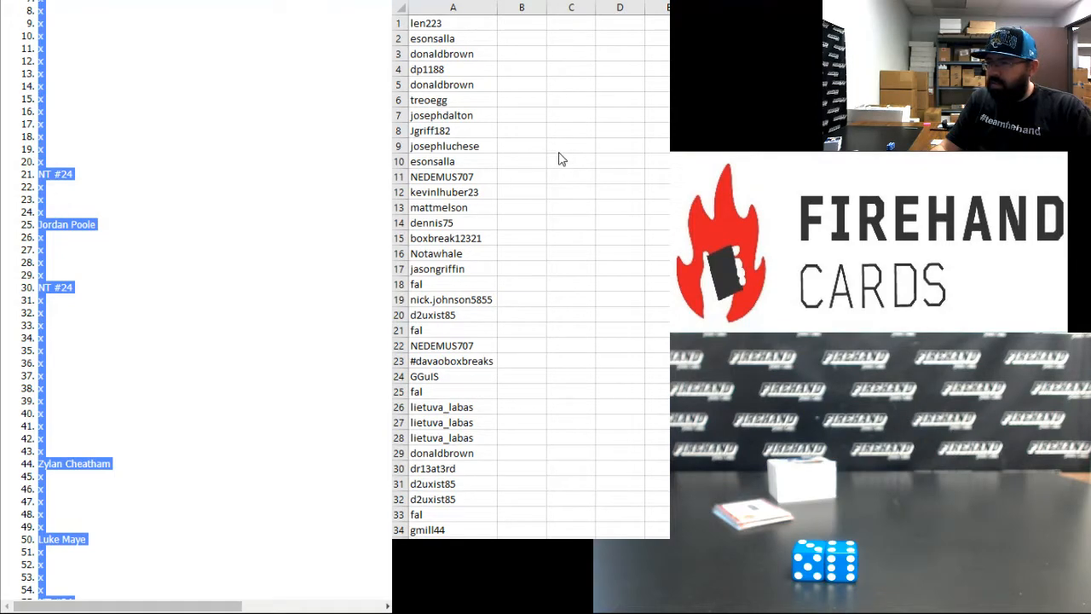
pyautogui.moveTo(507, 246)
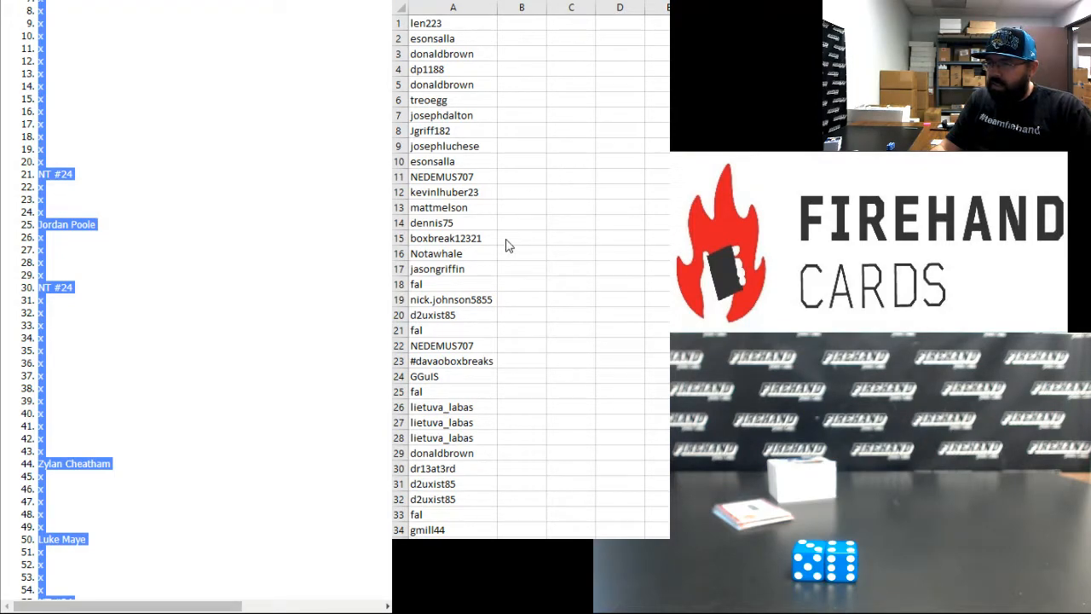
pyautogui.moveTo(470, 467)
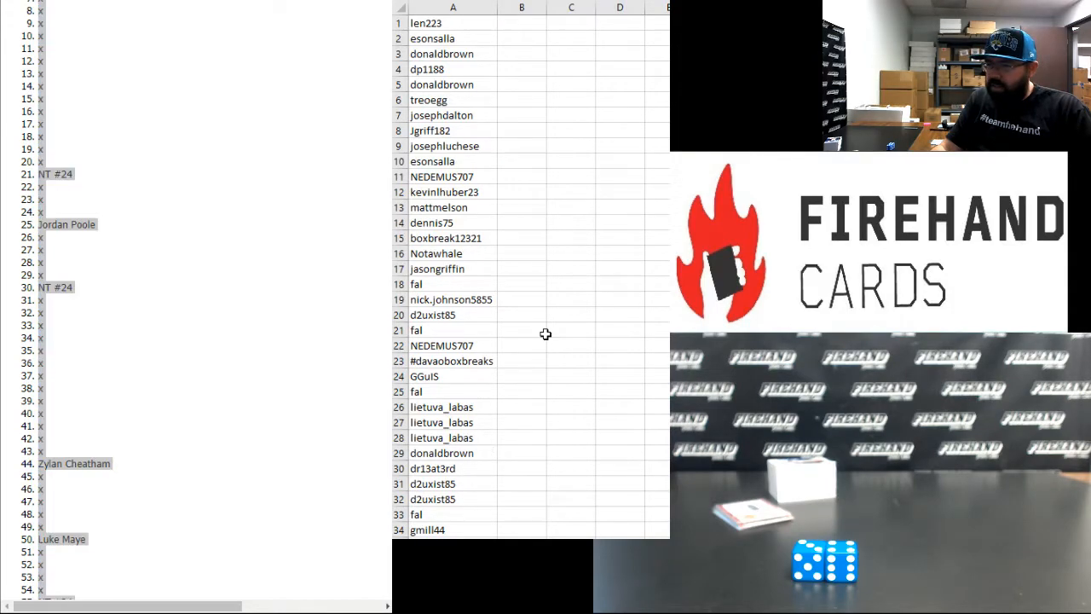
# - Scroll through the paired columns and check the participant-hit pairings in rows 3 through 13
pyautogui.scroll(-3)
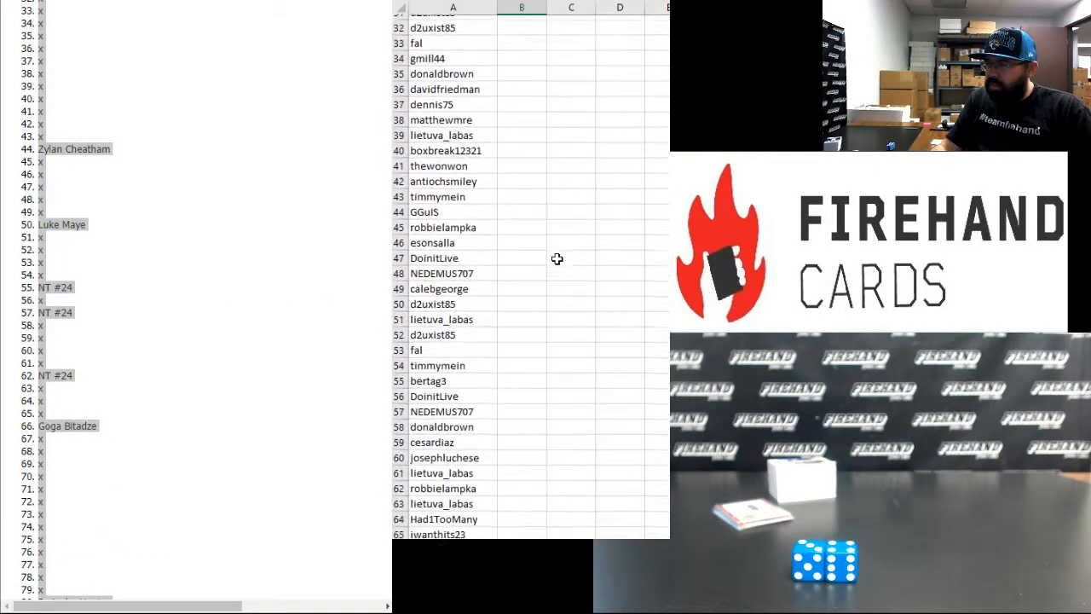
pyautogui.scroll(-3)
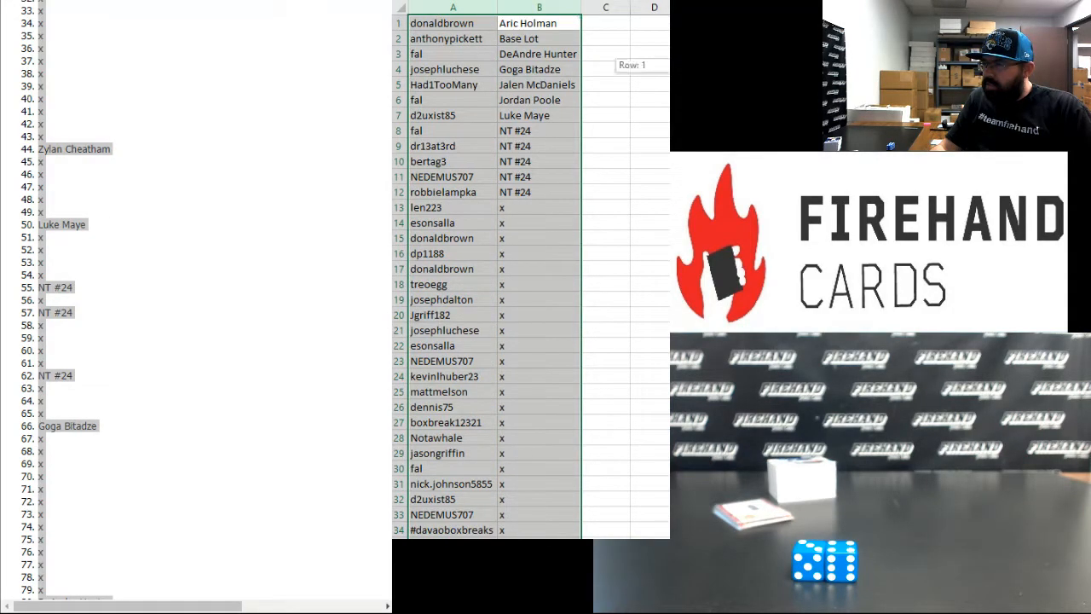
pyautogui.scroll(-3)
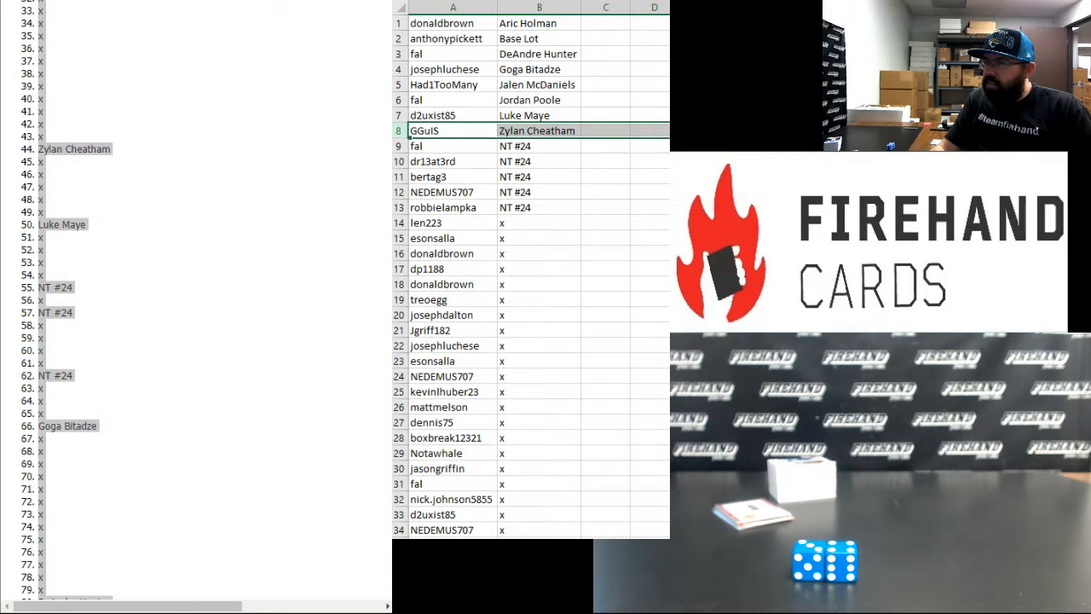
pyautogui.click(451, 23)
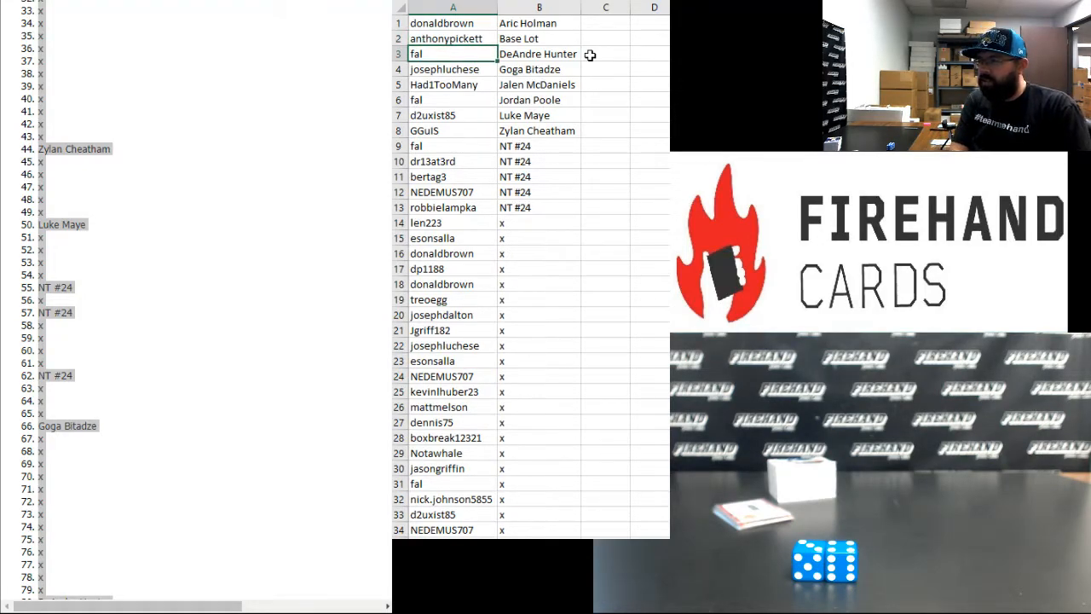
pyautogui.click(452, 69)
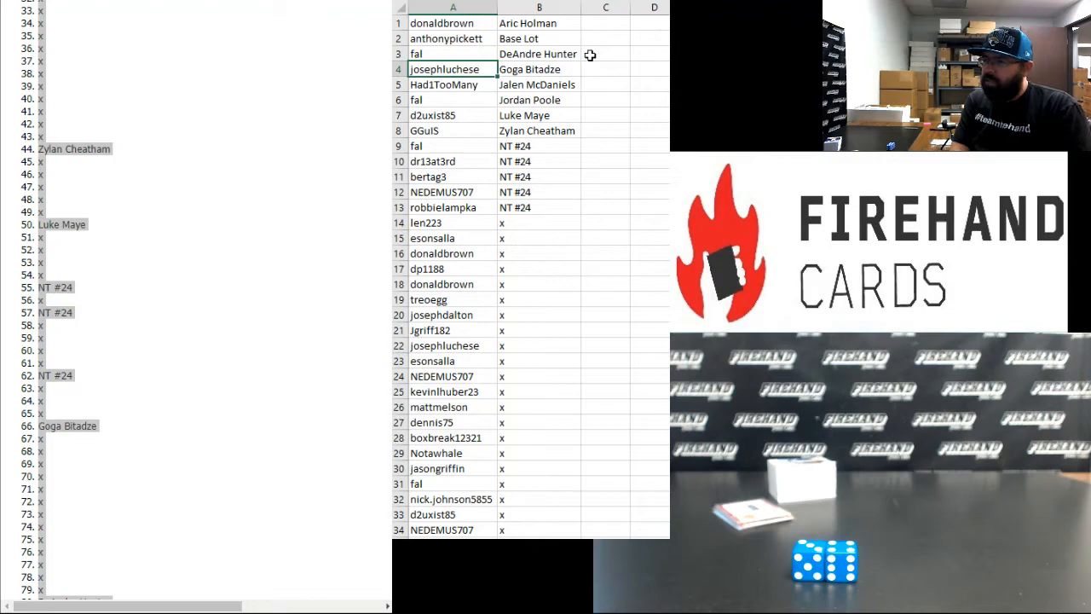
pyautogui.click(451, 84)
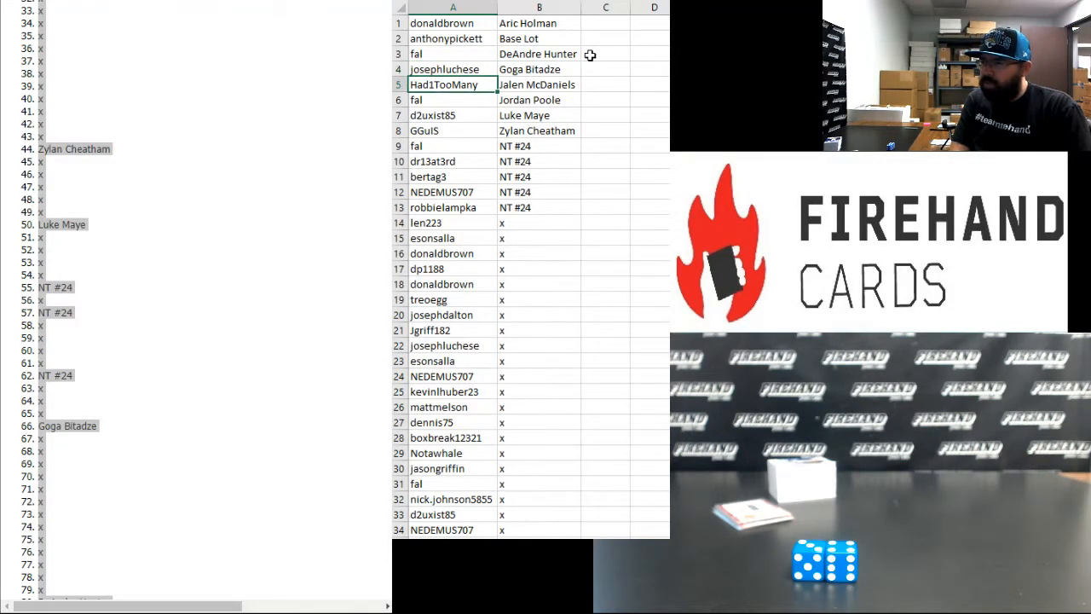
pyautogui.click(452, 115)
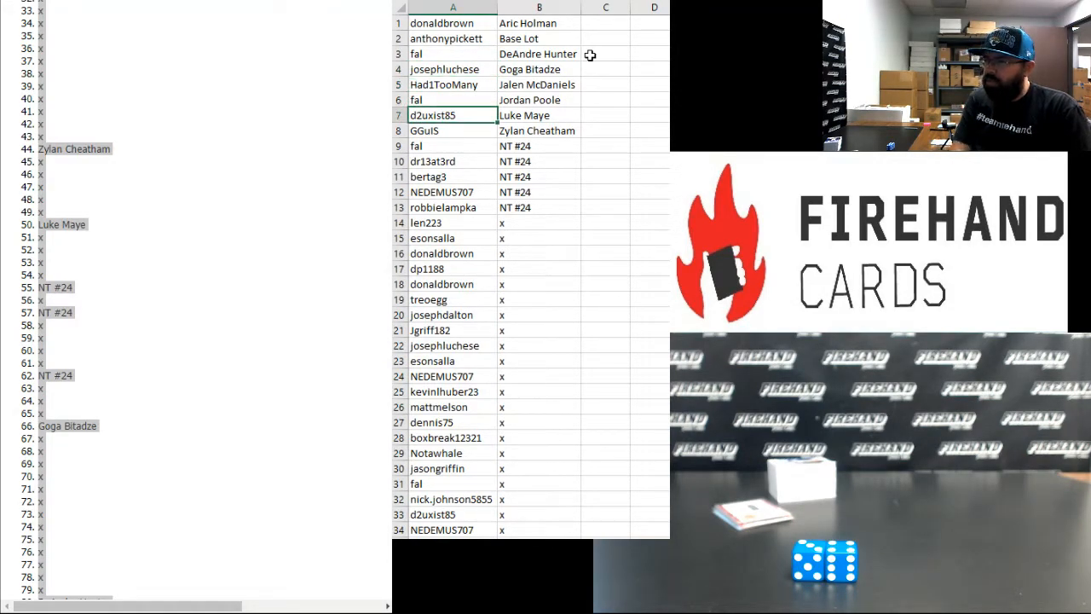
pyautogui.click(451, 131)
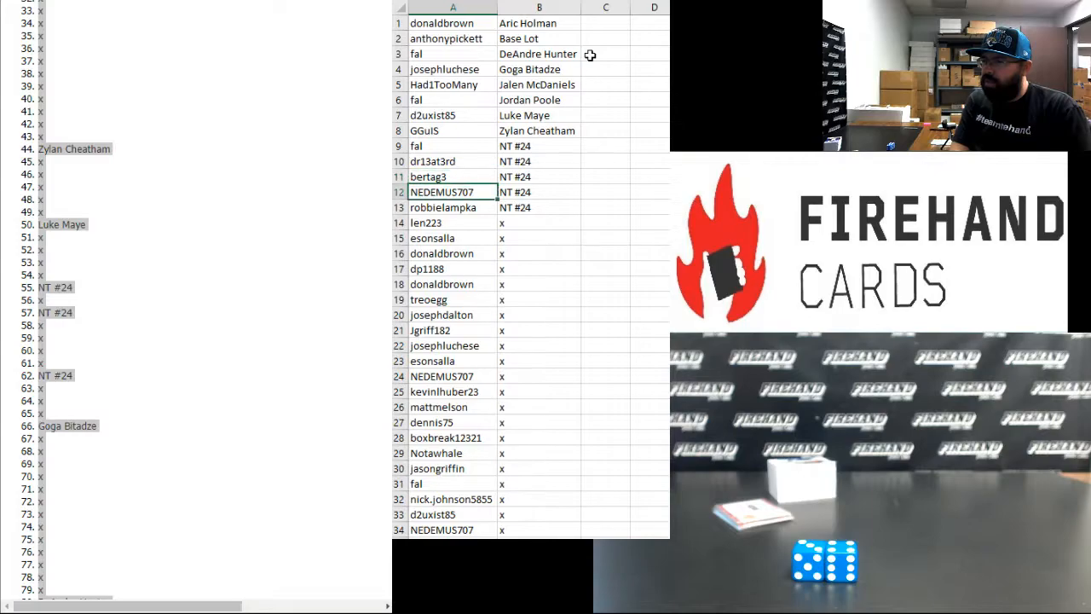
pyautogui.click(452, 207)
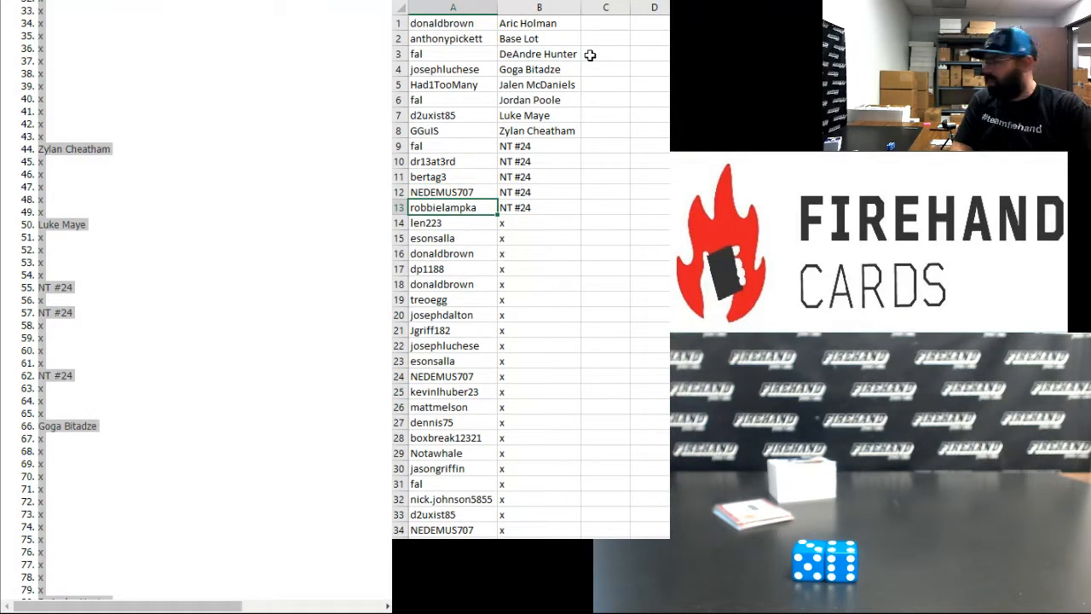